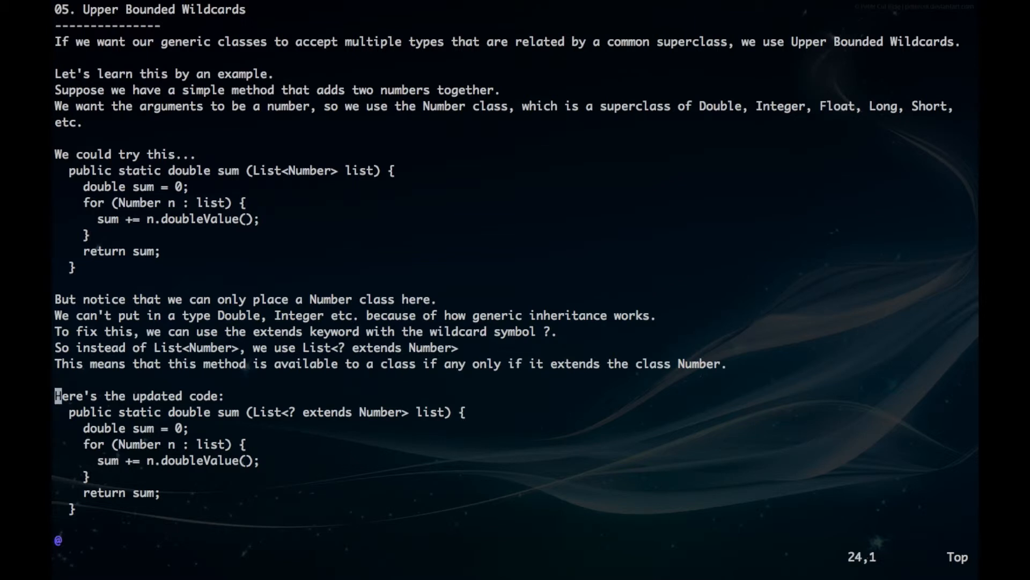
Scroll to the end of the wildcard notes to show the review question and its solution
scroll("down", 3)
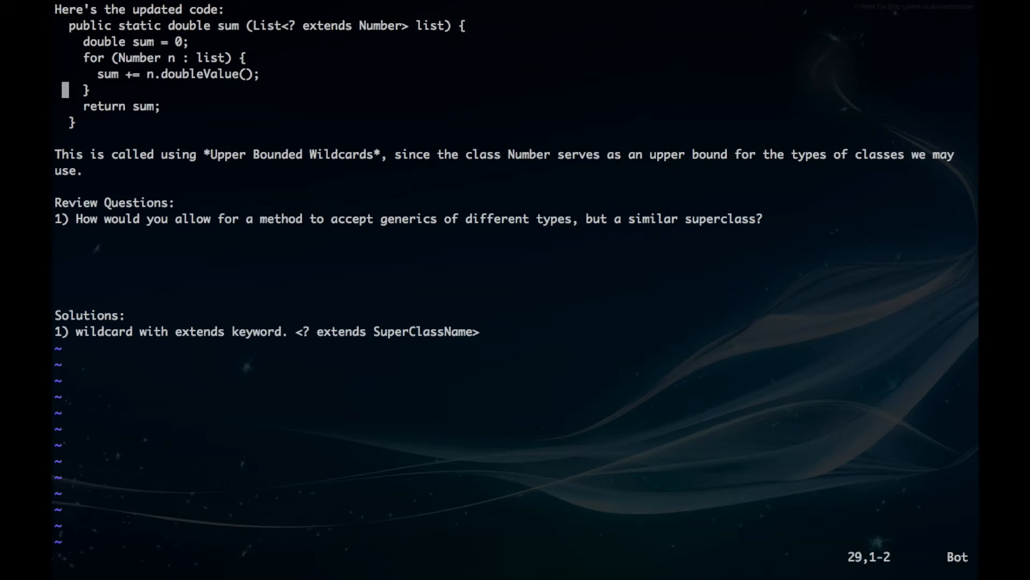
key("j")
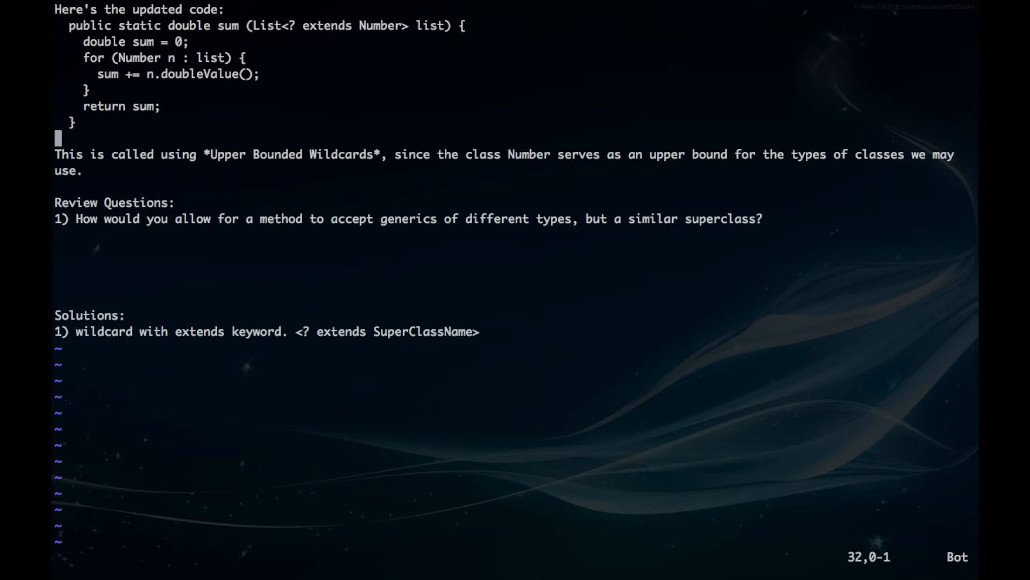